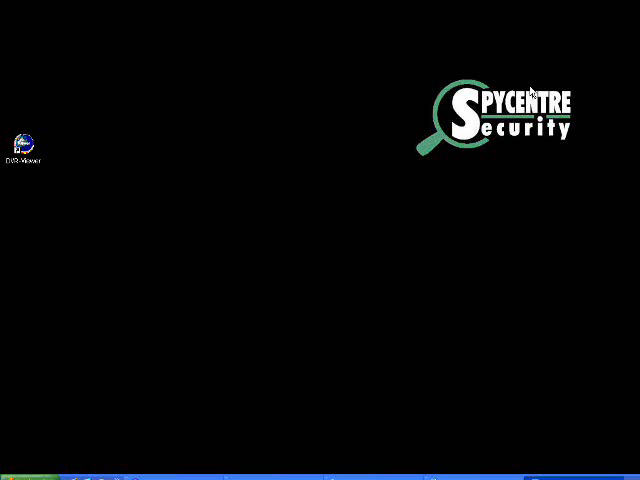
Launch a Command Prompt window from the Start menu
{"action": "left_click", "coordinate": [24, 478]}
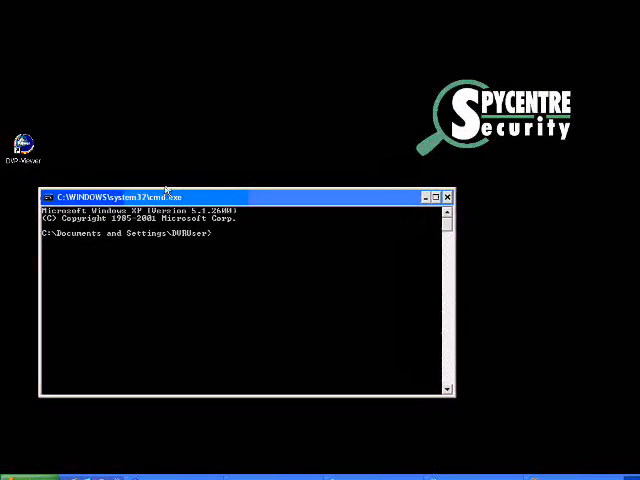
Ping the DVR at its 192.16... local address and check it replies
{"action": "type", "text": "ping 192.16"}
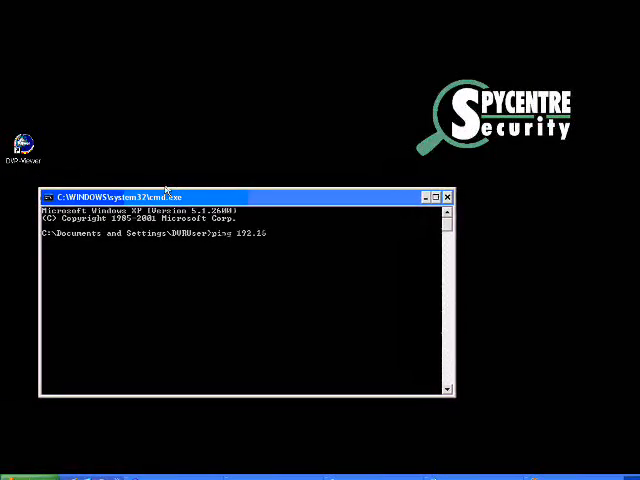
{"action": "key", "text": "Return"}
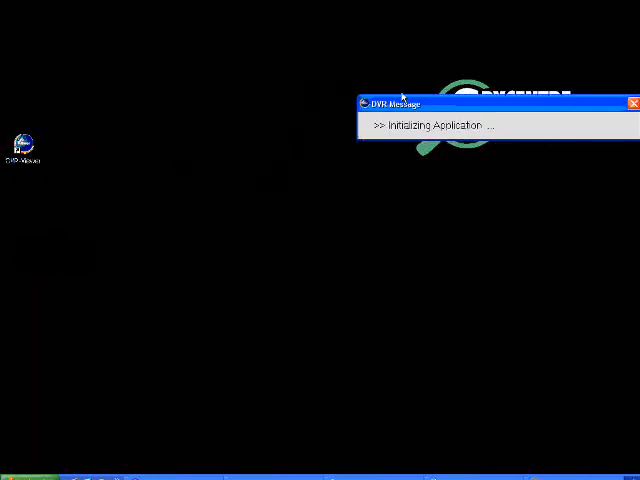
{"action": "mouse_move", "coordinate": [348, 72]}
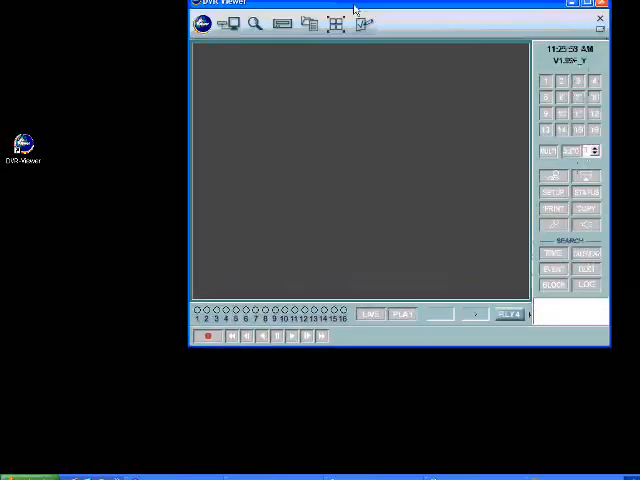
Move the DVR Viewer window lower on the desktop
{"action": "left_click_drag", "start_coordinate": [356, 8], "coordinate": [212, 110]}
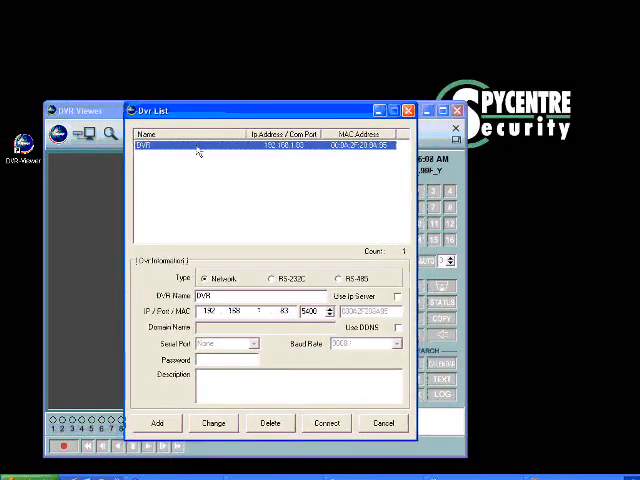
Select the old DVR entry in the site list for removal
{"action": "left_click", "coordinate": [268, 422]}
{"action": "type", "text": " SpyCentre Security"}
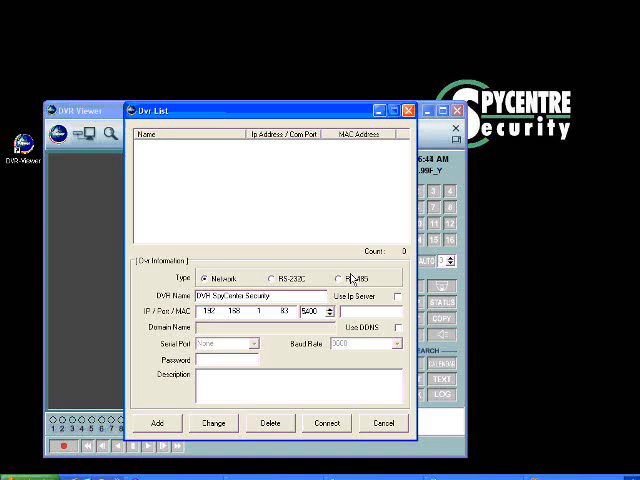
{"action": "mouse_move", "coordinate": [376, 176]}
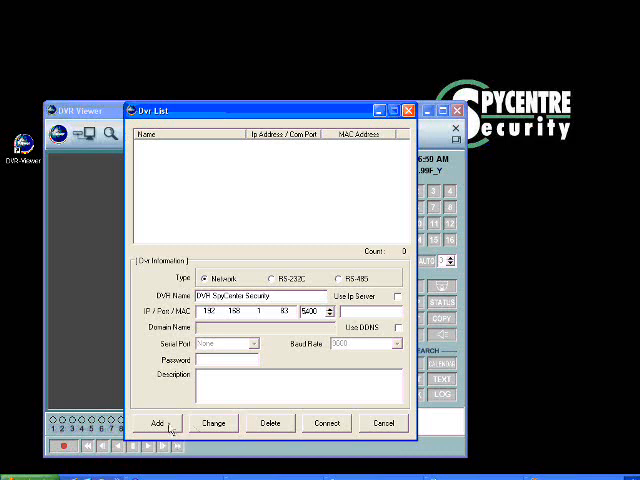
Add the SpyCentre Security DVR to the list and connect to it
{"action": "left_click", "coordinate": [160, 422]}
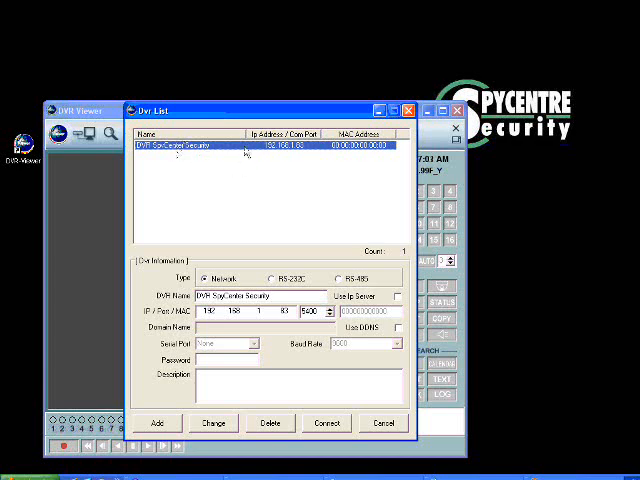
{"action": "left_click", "coordinate": [326, 422]}
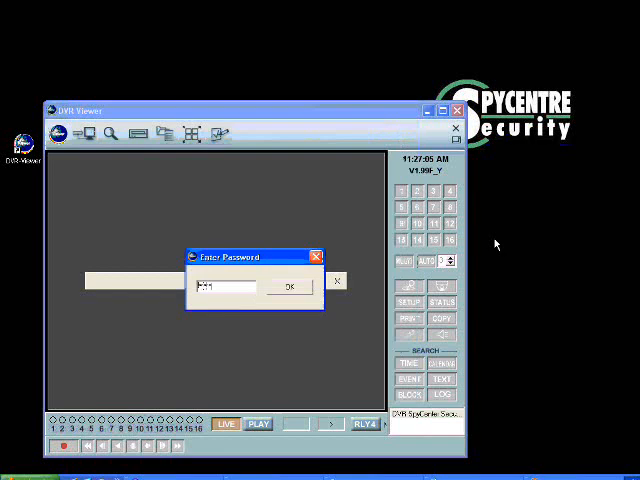
Confirm the DVR password and enlarge CH1 to fill the live view
{"action": "left_click", "coordinate": [288, 288]}
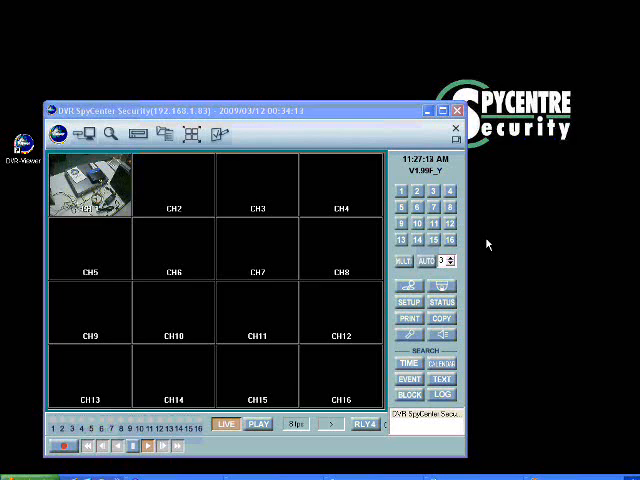
{"action": "left_click", "coordinate": [400, 190]}
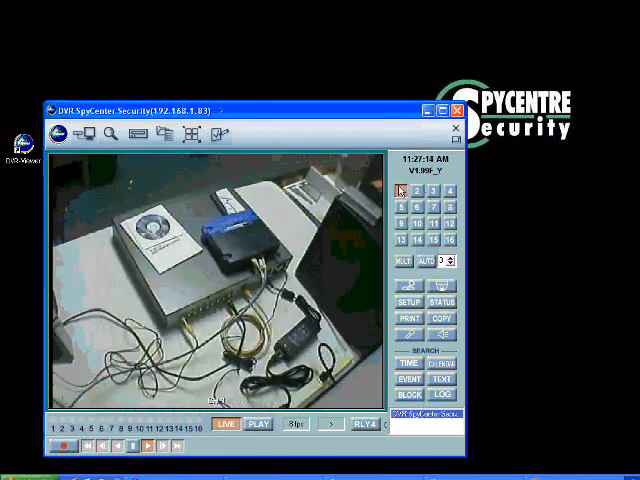